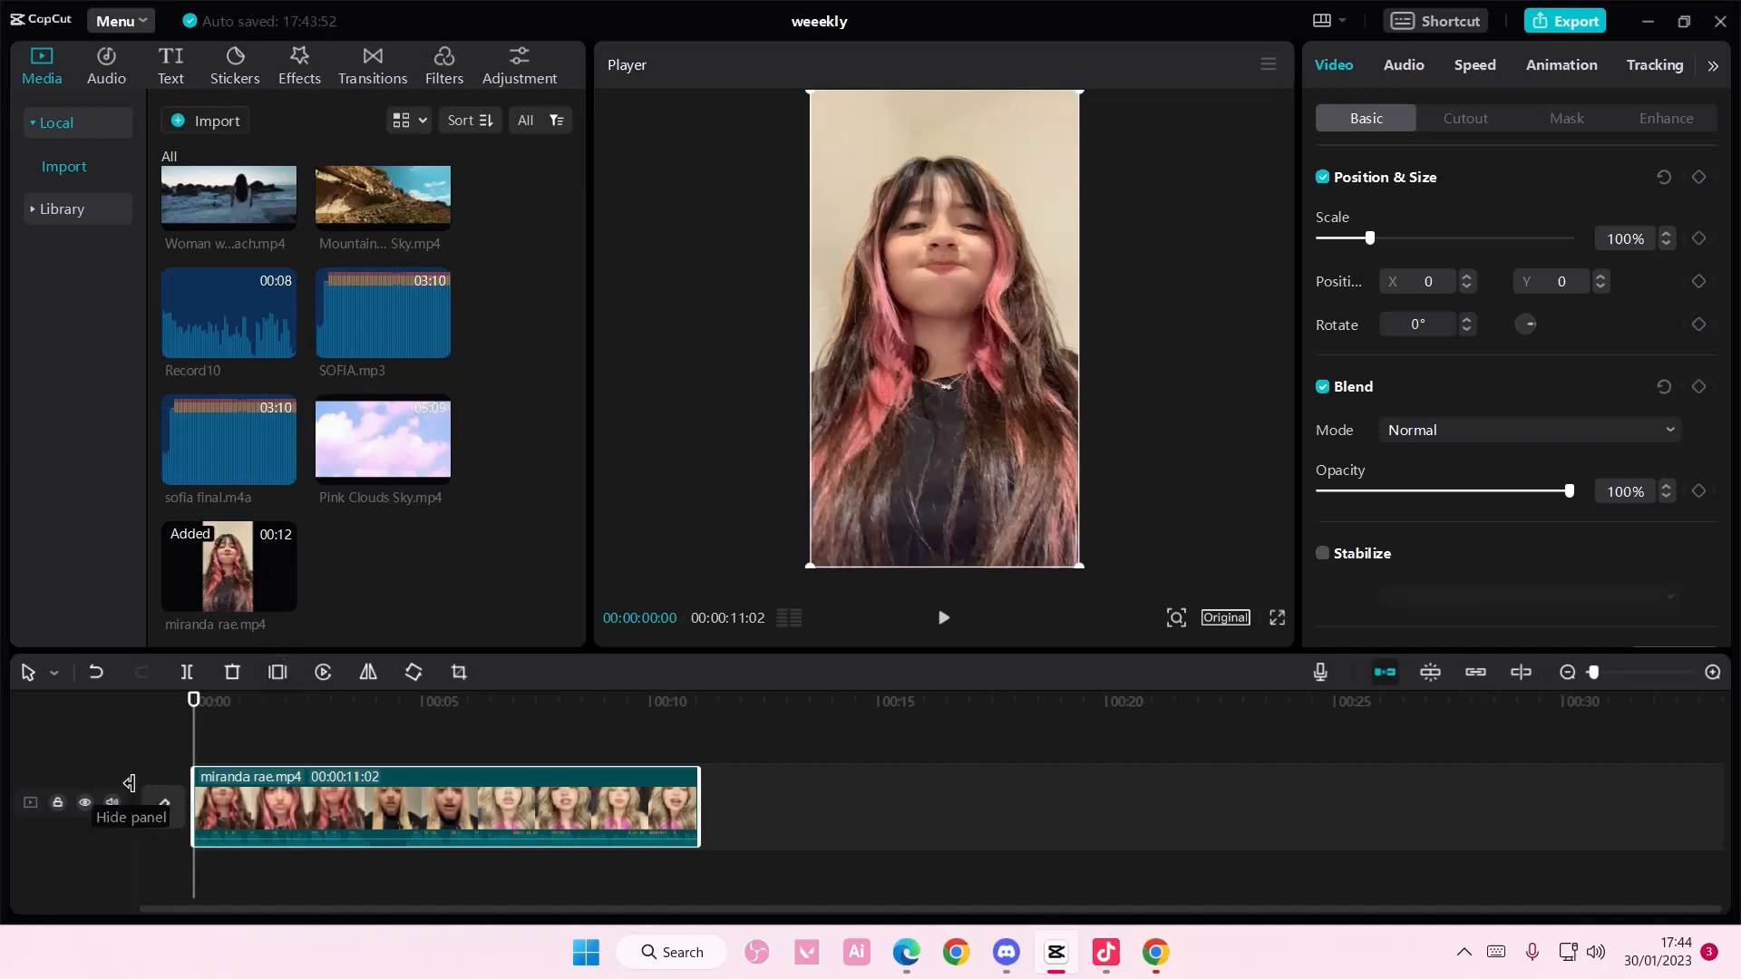
# - Scale miranda rae.mp4 to 80% as an overlay and place Colors.mp4 beneath it as background
pyautogui.click(110, 803)
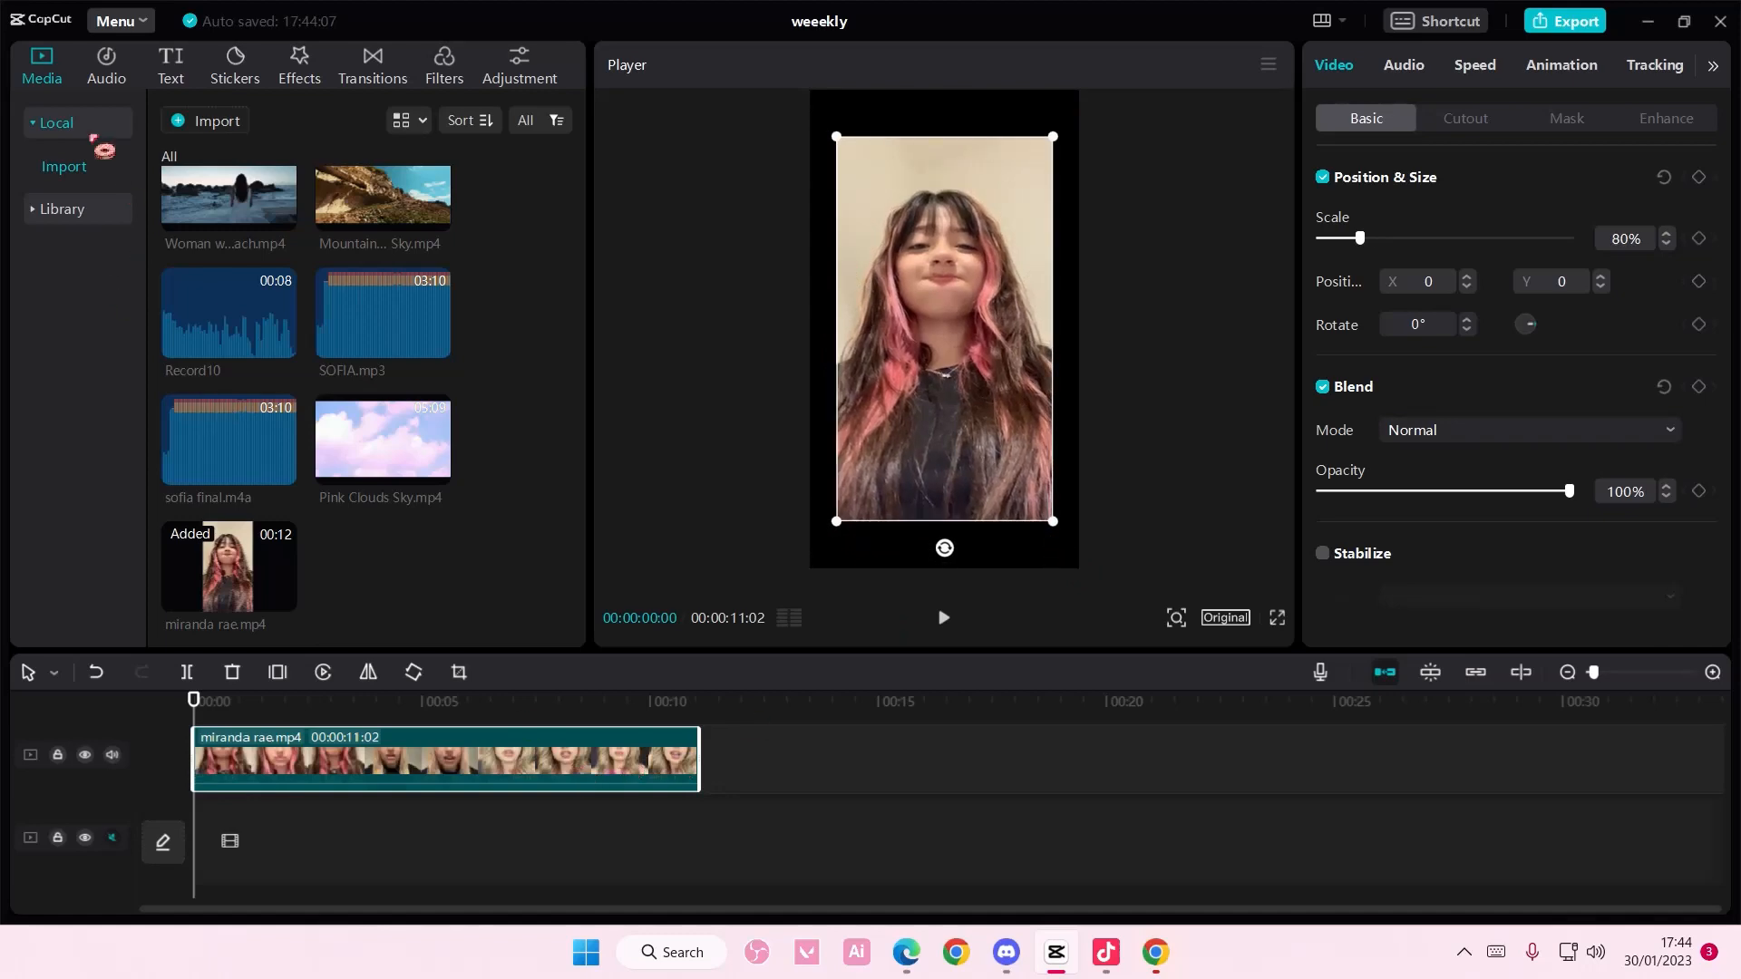
pyautogui.scroll(-3)
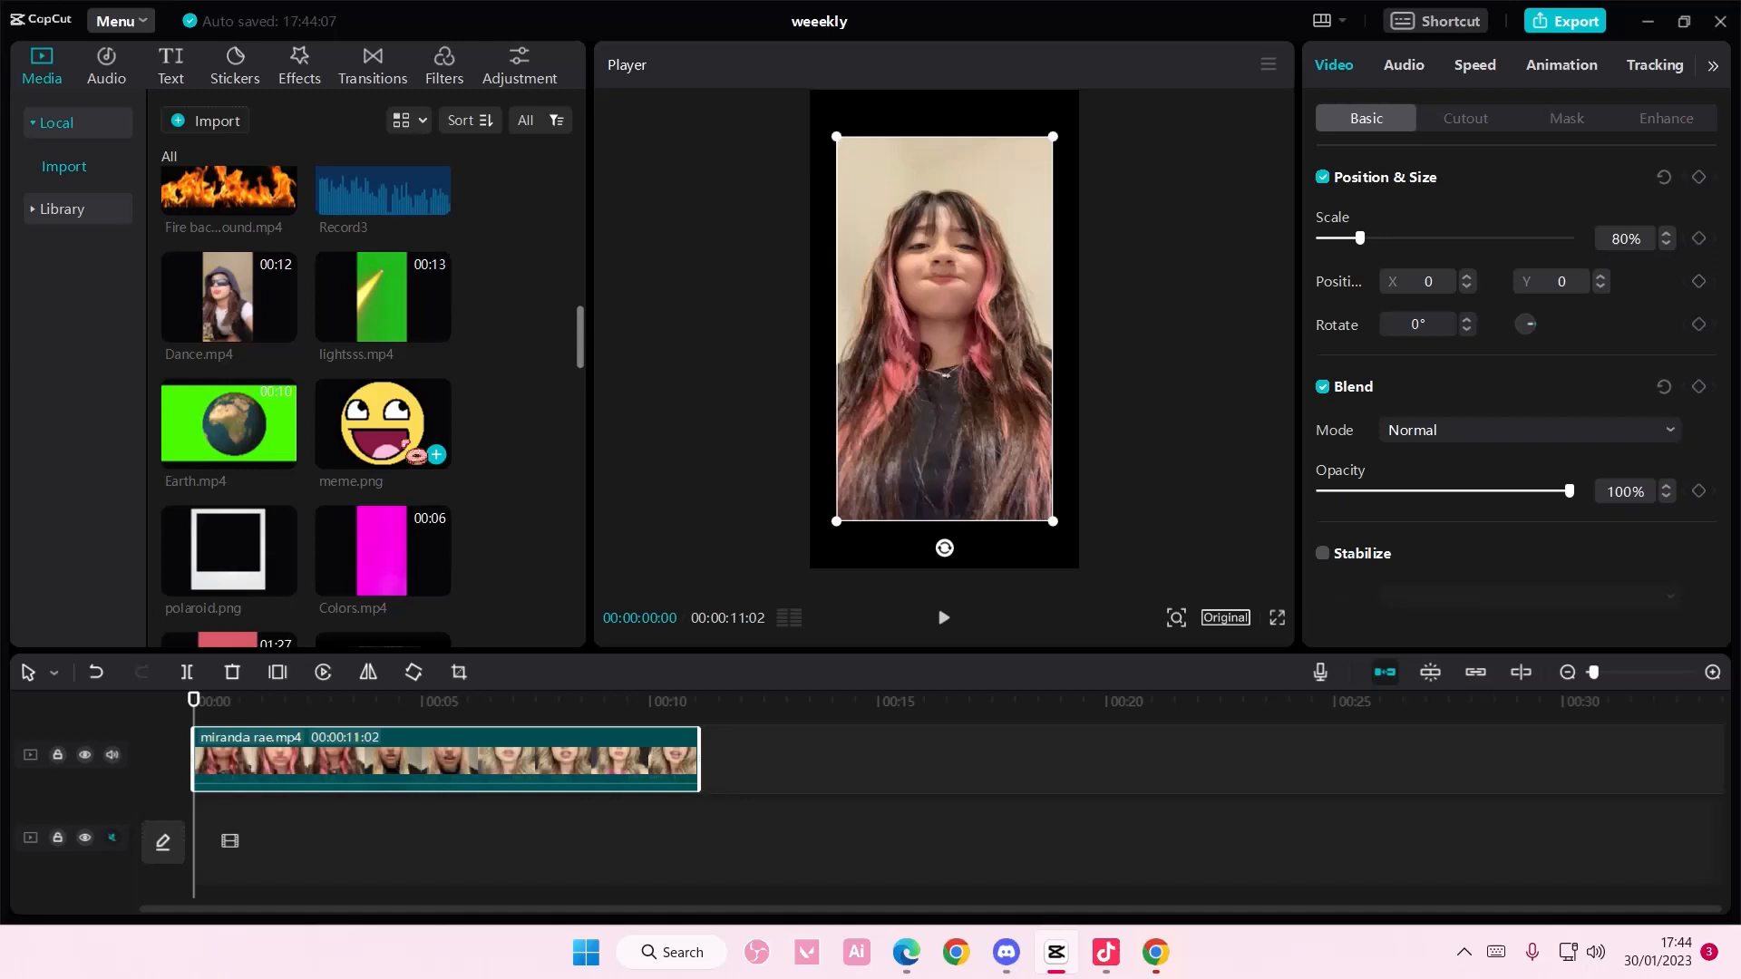
pyautogui.moveTo(382, 547); pyautogui.dragTo(310, 841)
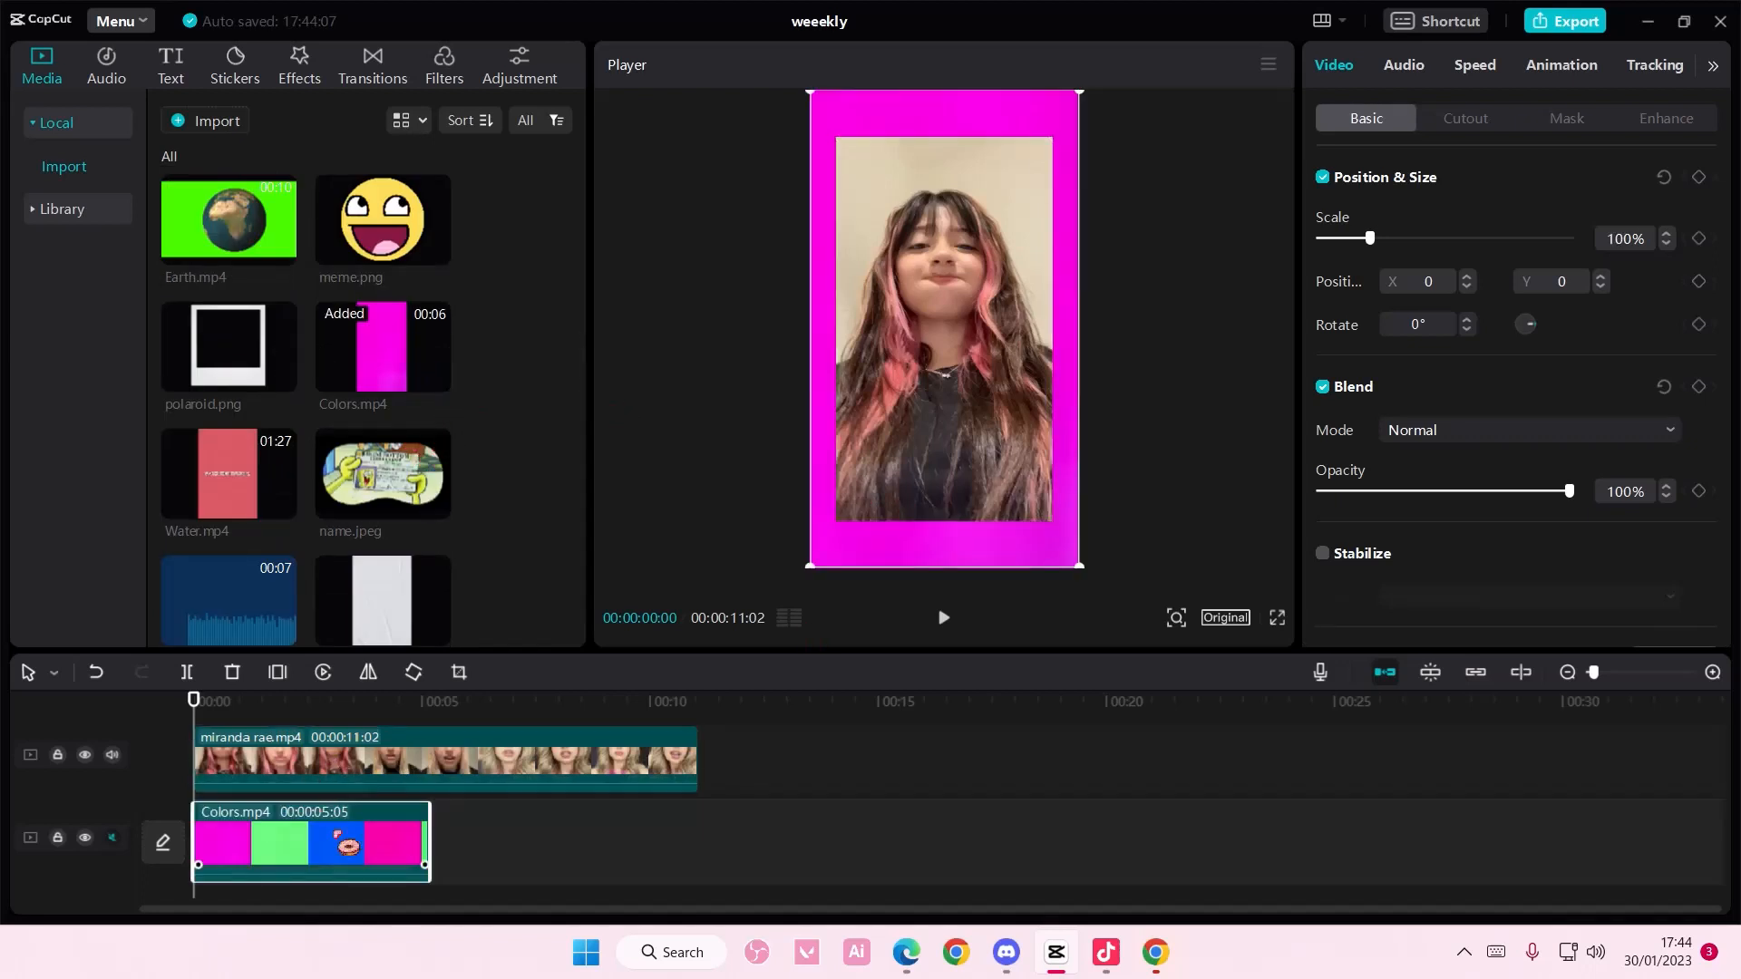
pyautogui.click(110, 754)
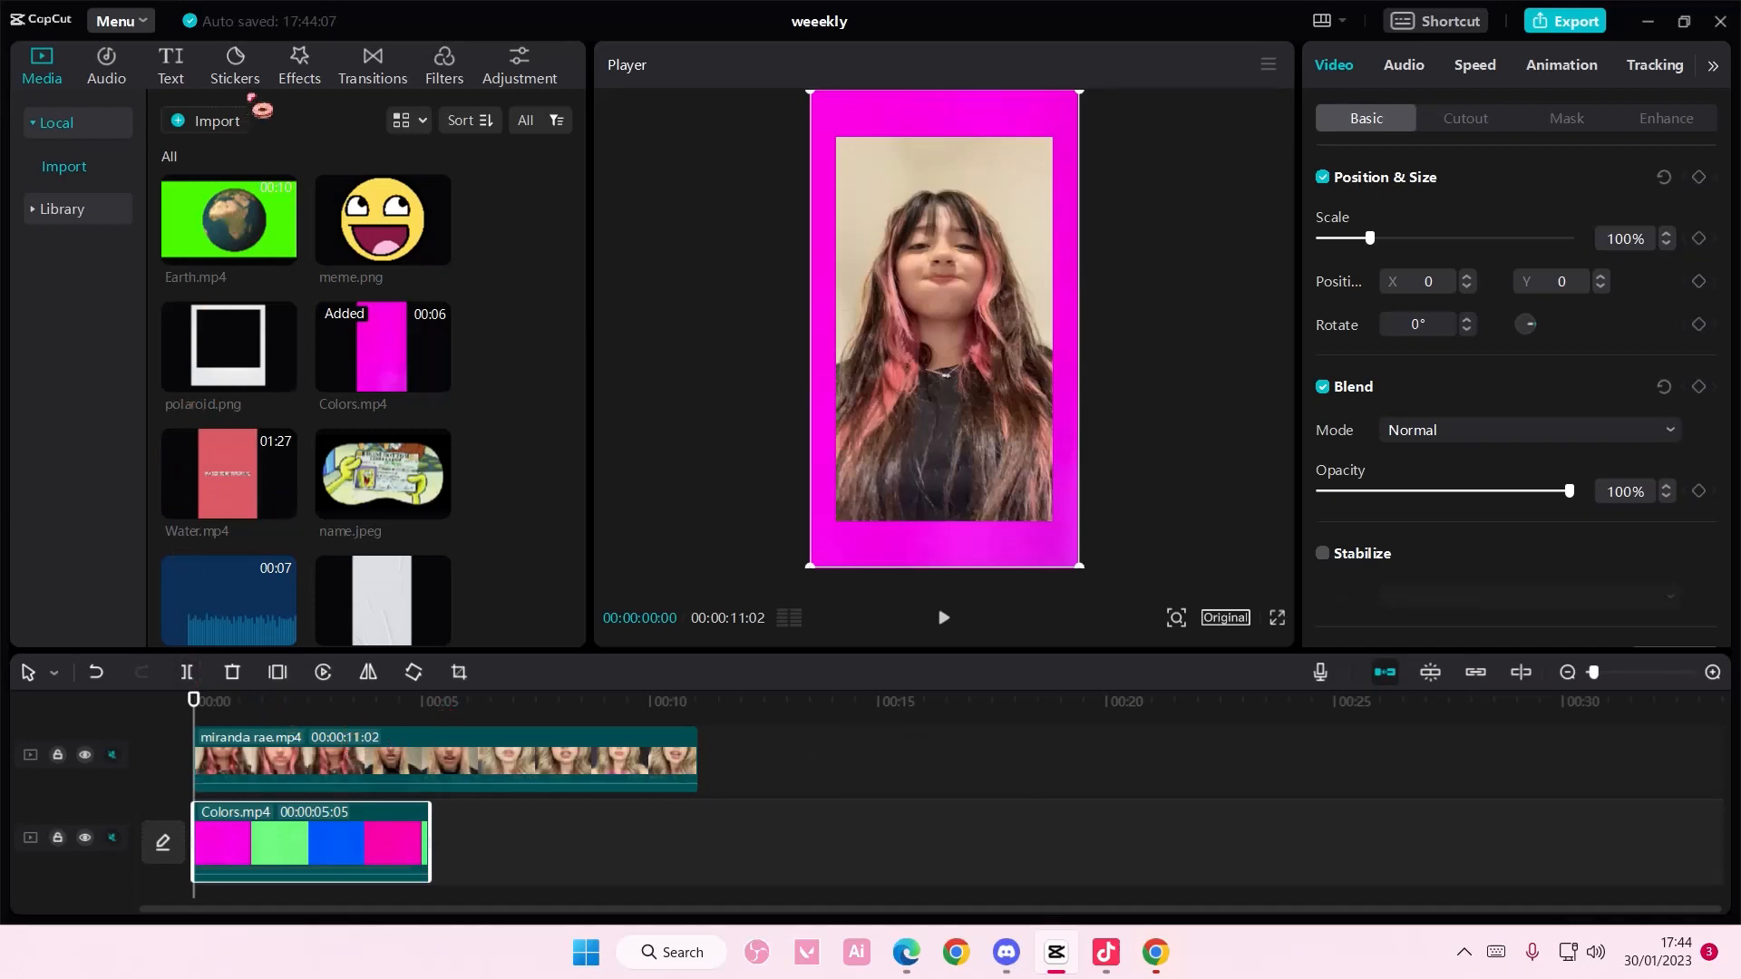
# - Browse the Trending and Party video effect categories, previewing the Throb effect
pyautogui.click(298, 66)
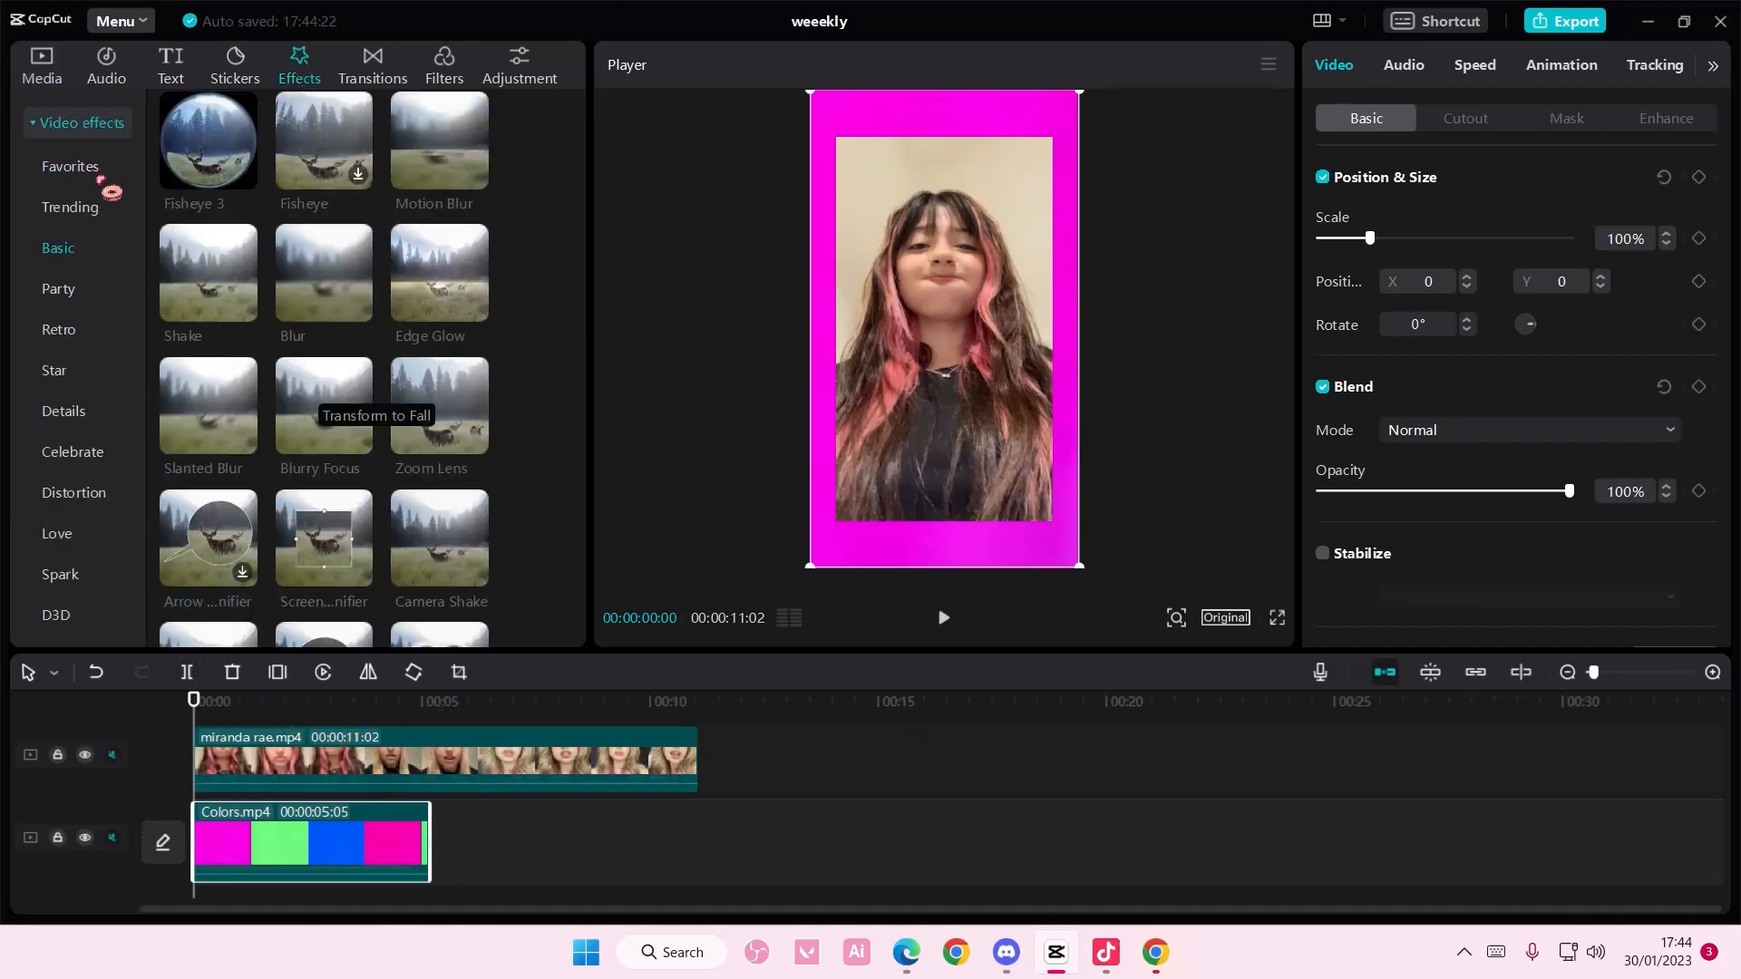
pyautogui.click(68, 166)
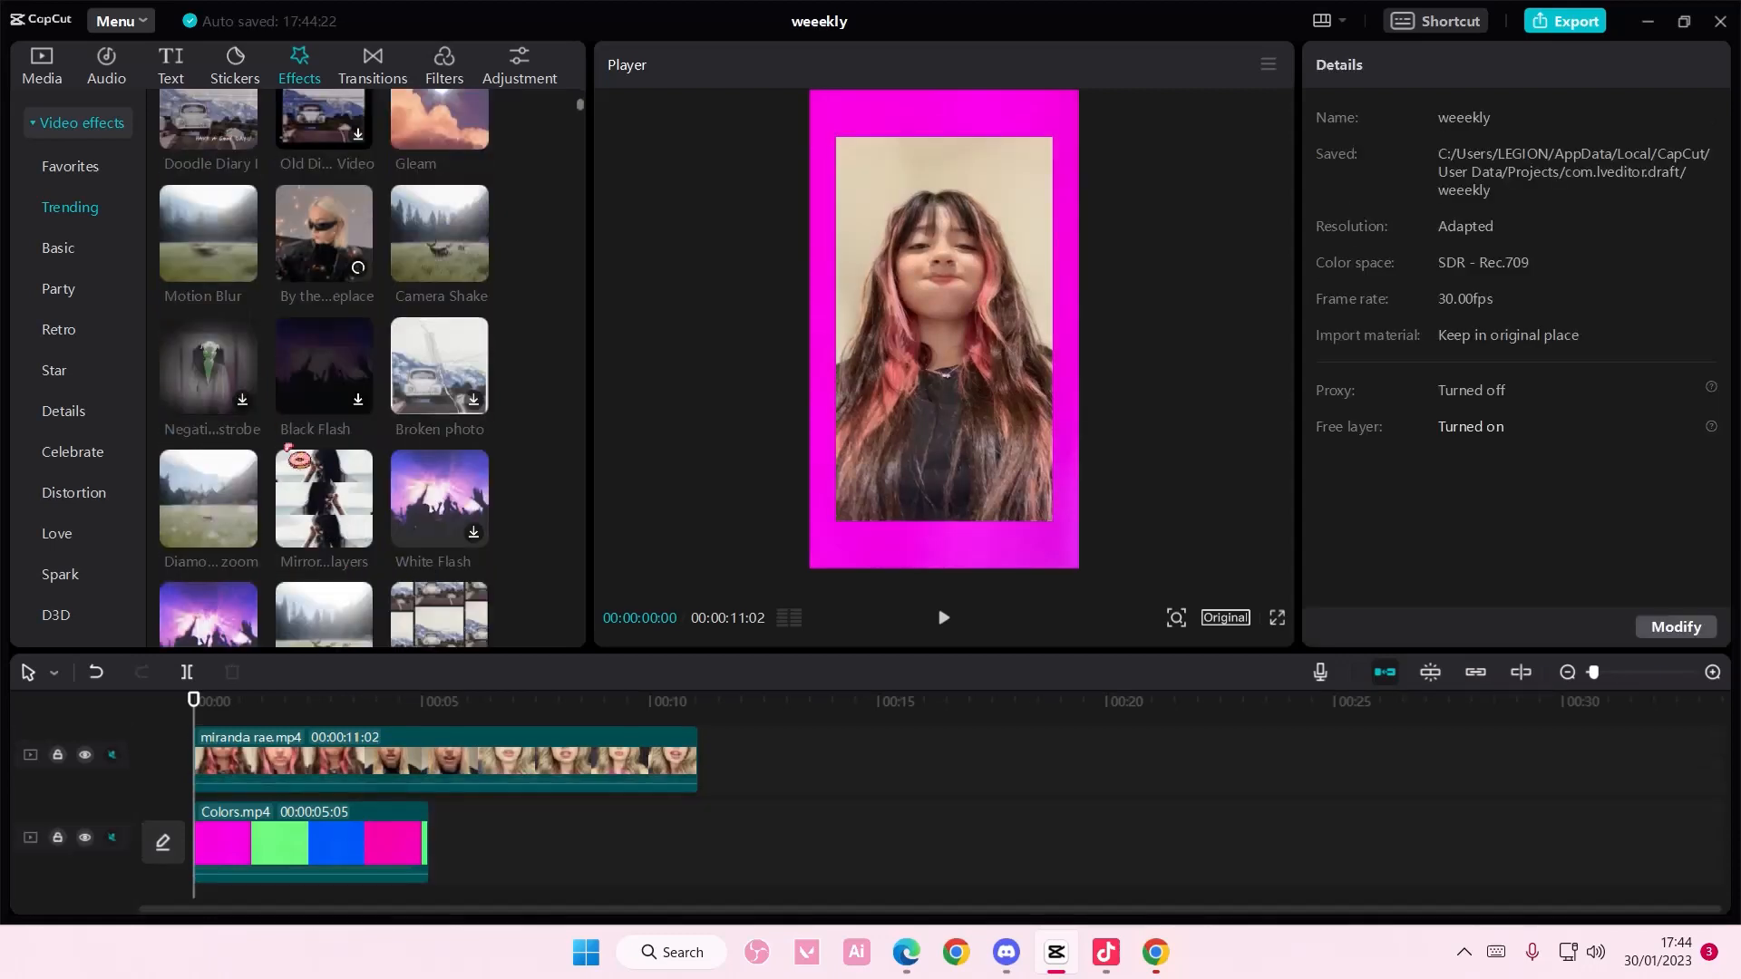
pyautogui.scroll(-3)
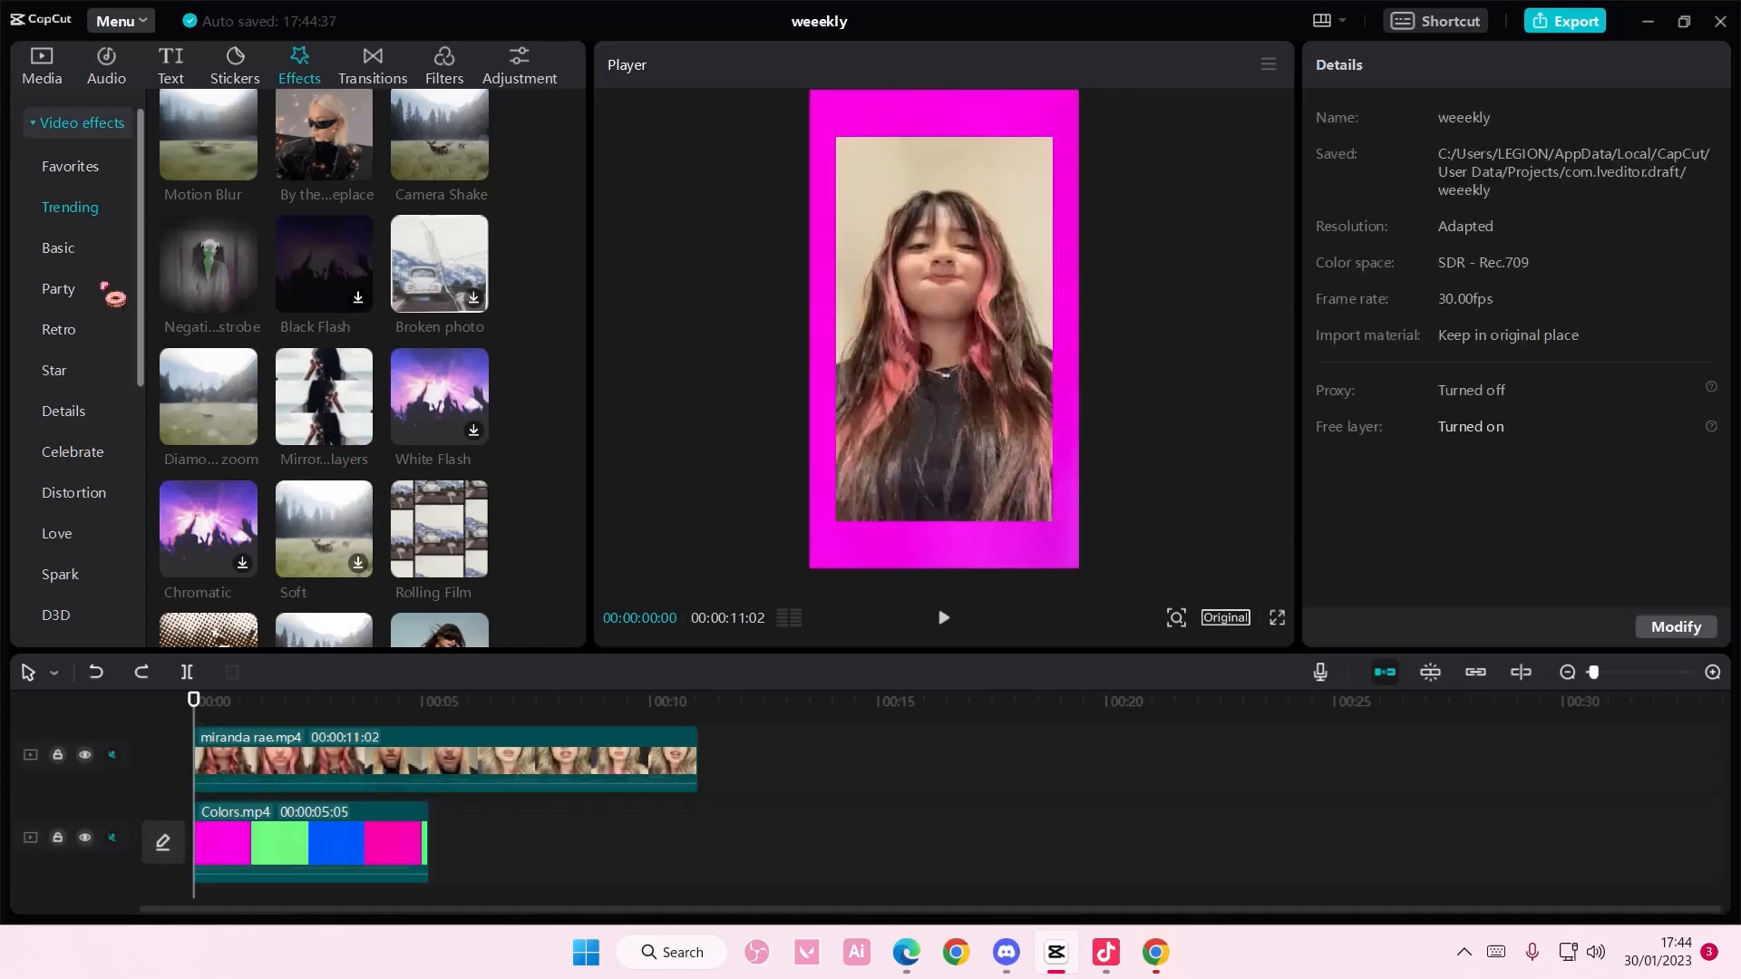
pyautogui.click(58, 290)
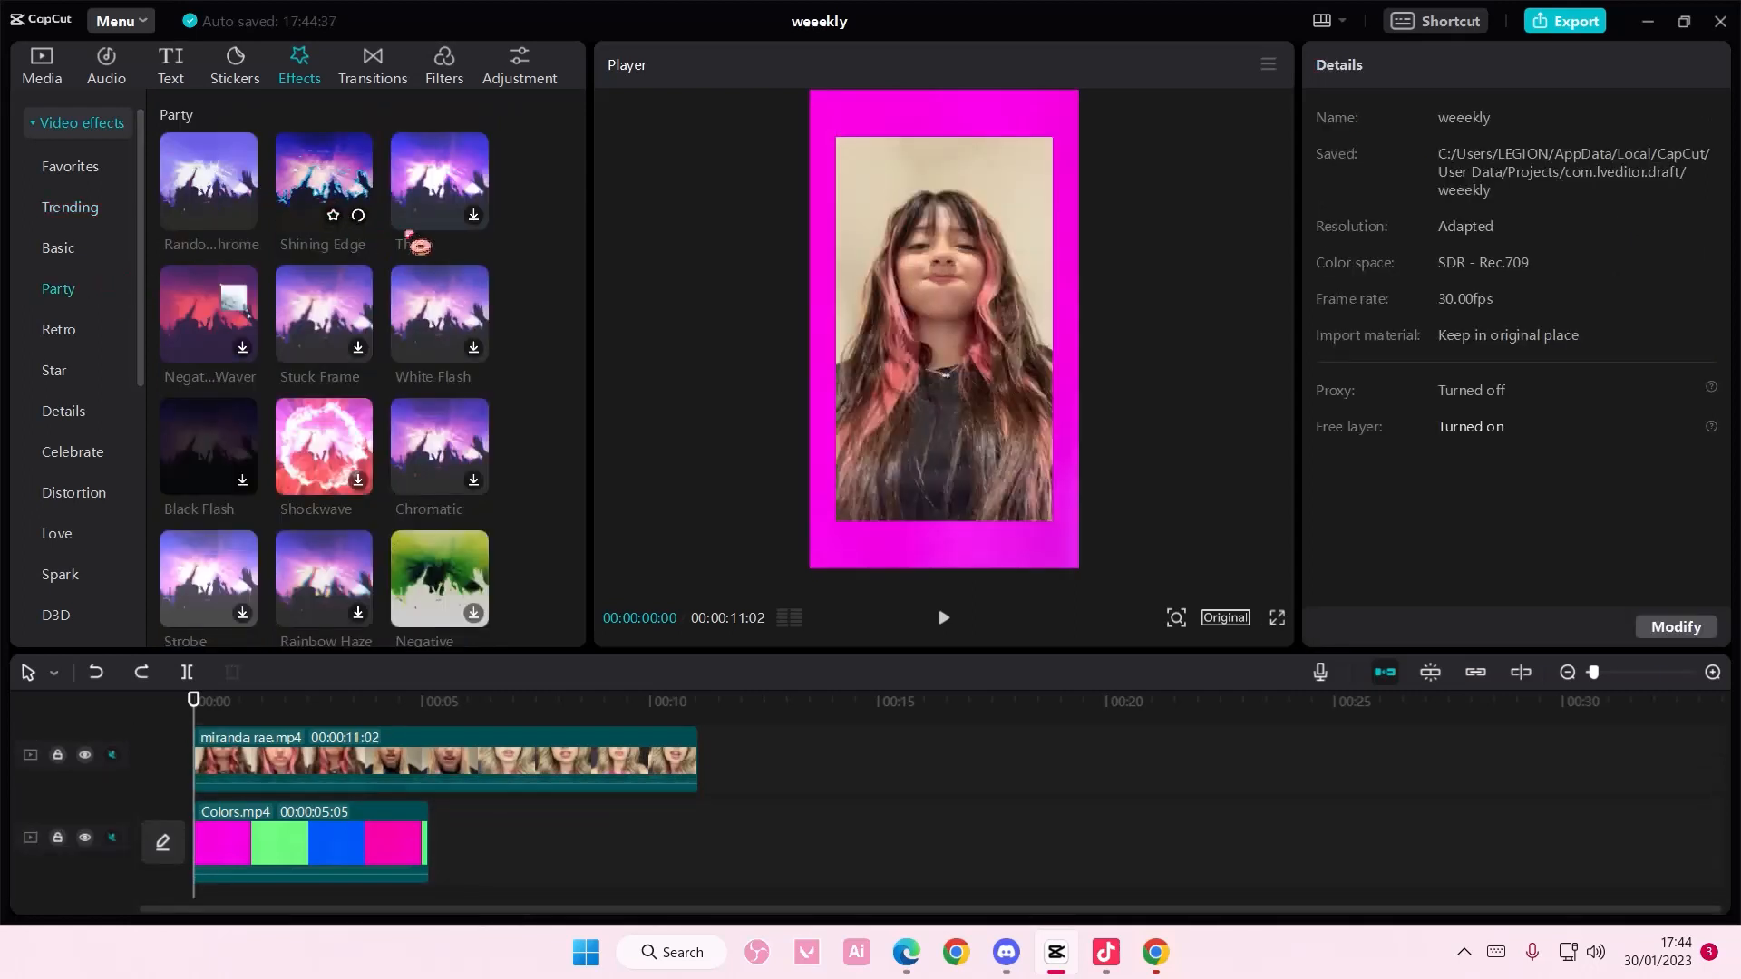
pyautogui.click(472, 216)
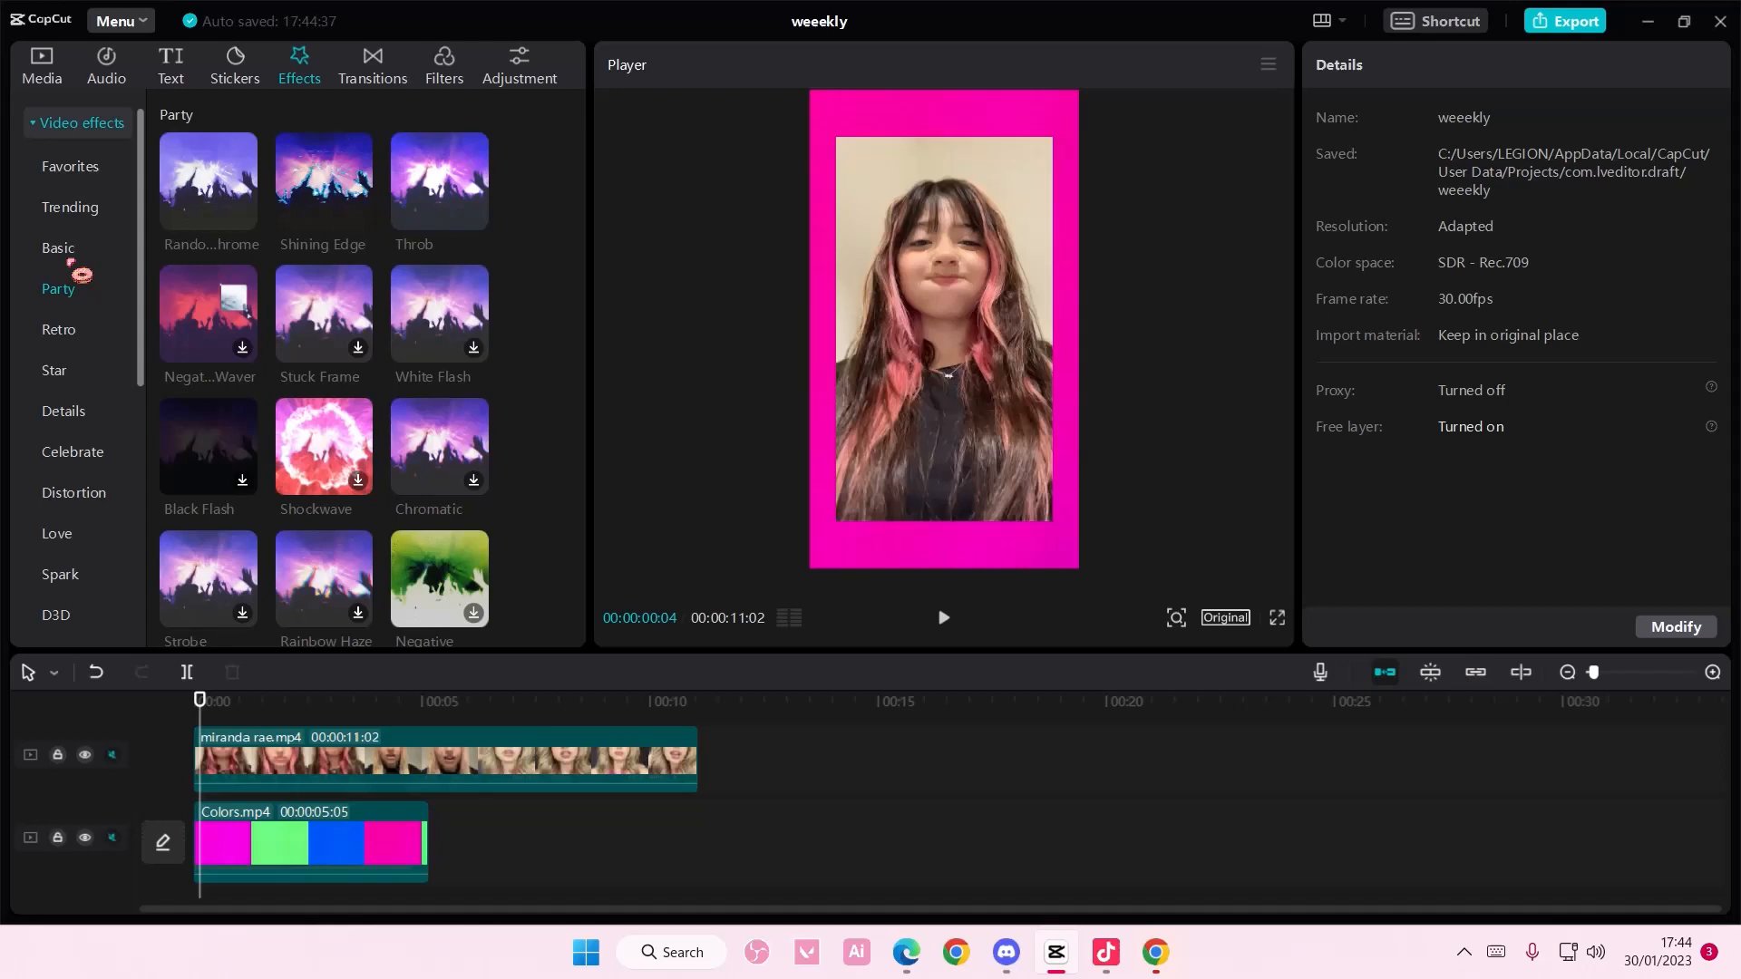
pyautogui.click(56, 248)
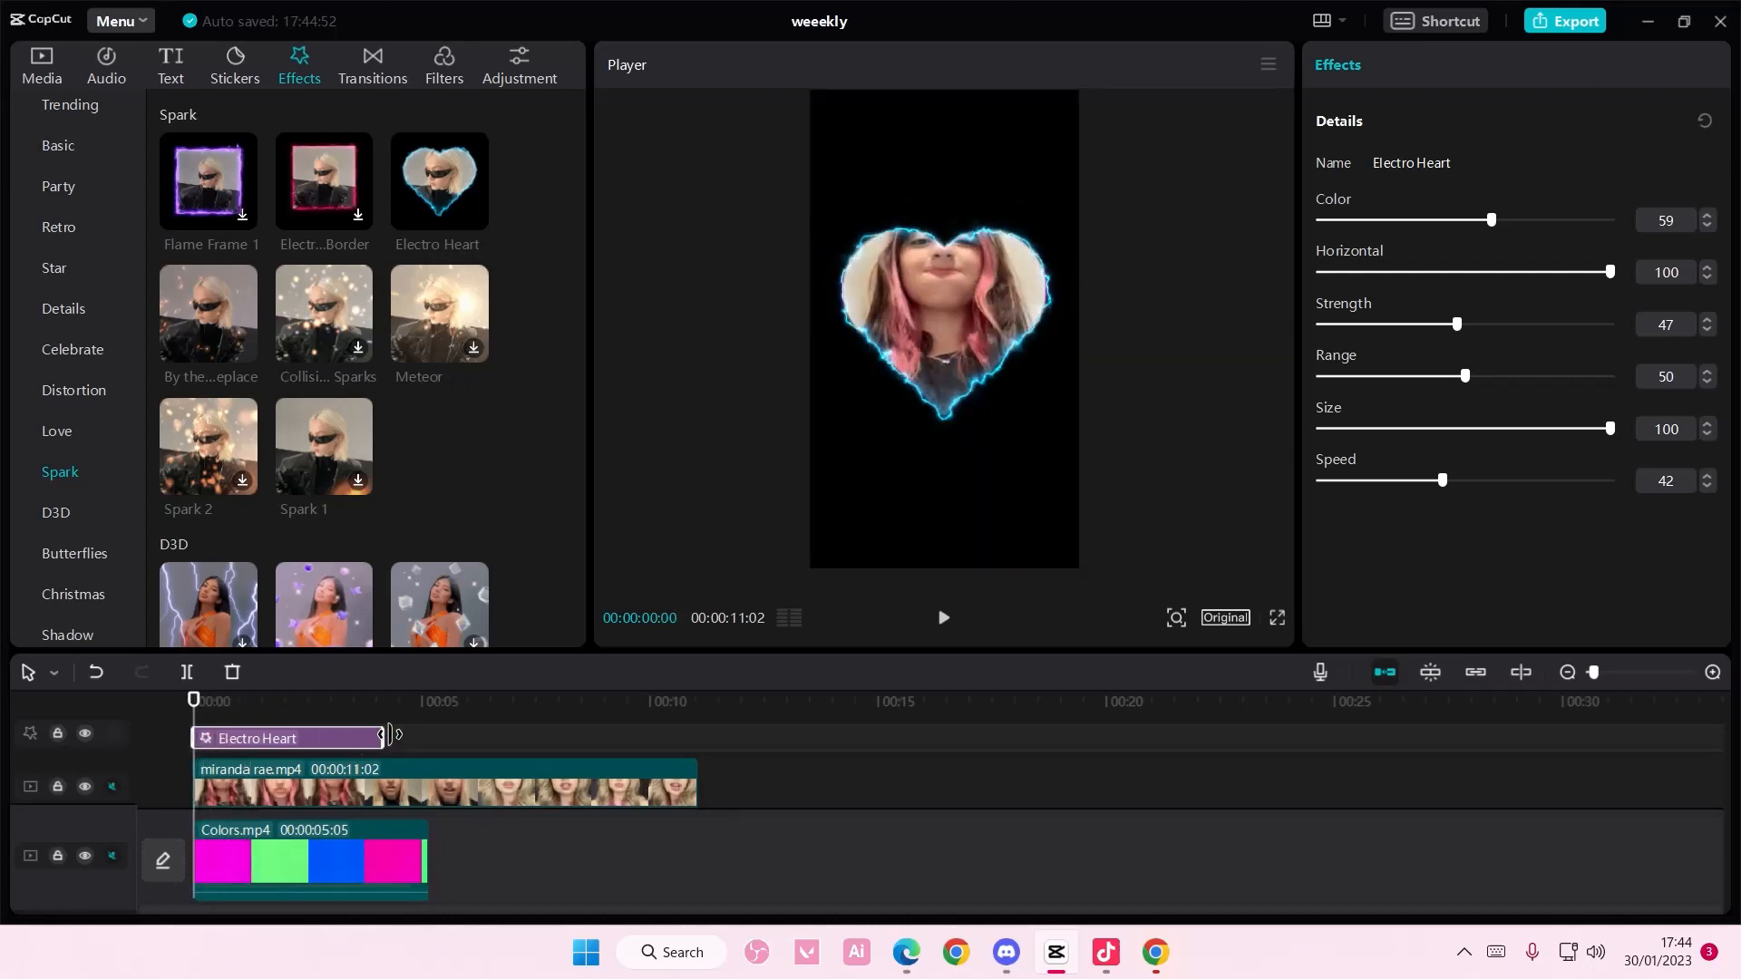
# - Stretch Electro Heart to 11s across the full clip and adjust its Color slider
pyautogui.moveTo(382, 738); pyautogui.dragTo(696, 738)
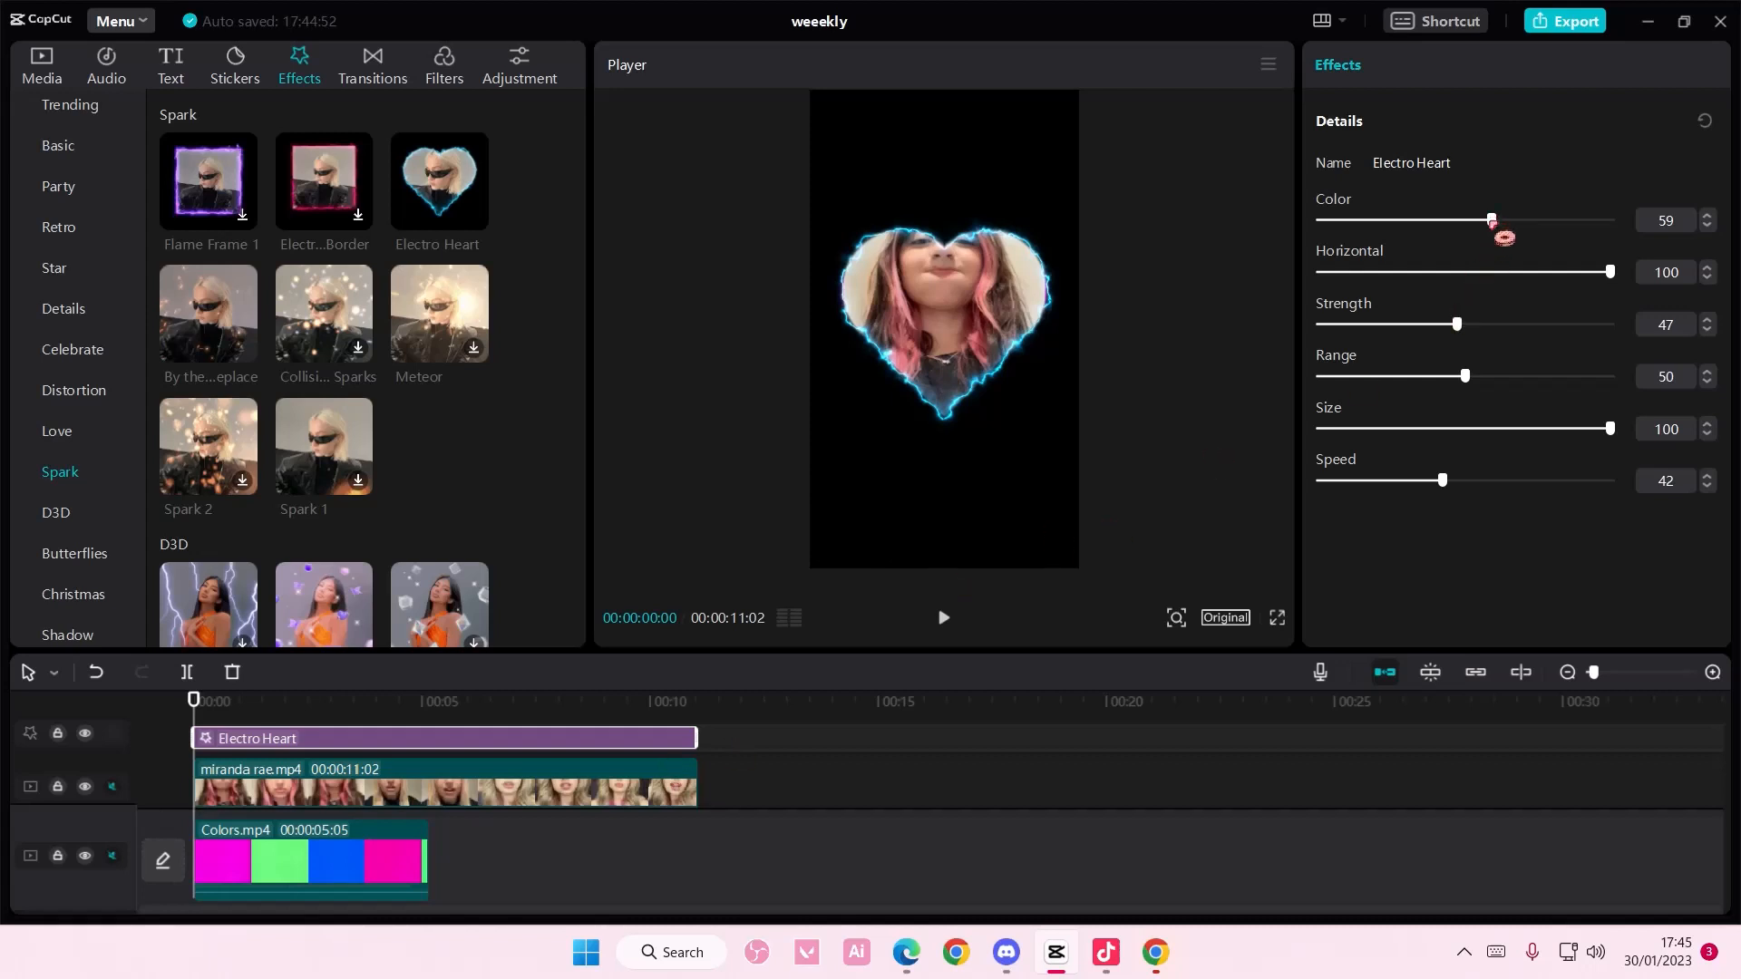
pyautogui.moveTo(1490, 220); pyautogui.dragTo(1362, 220)
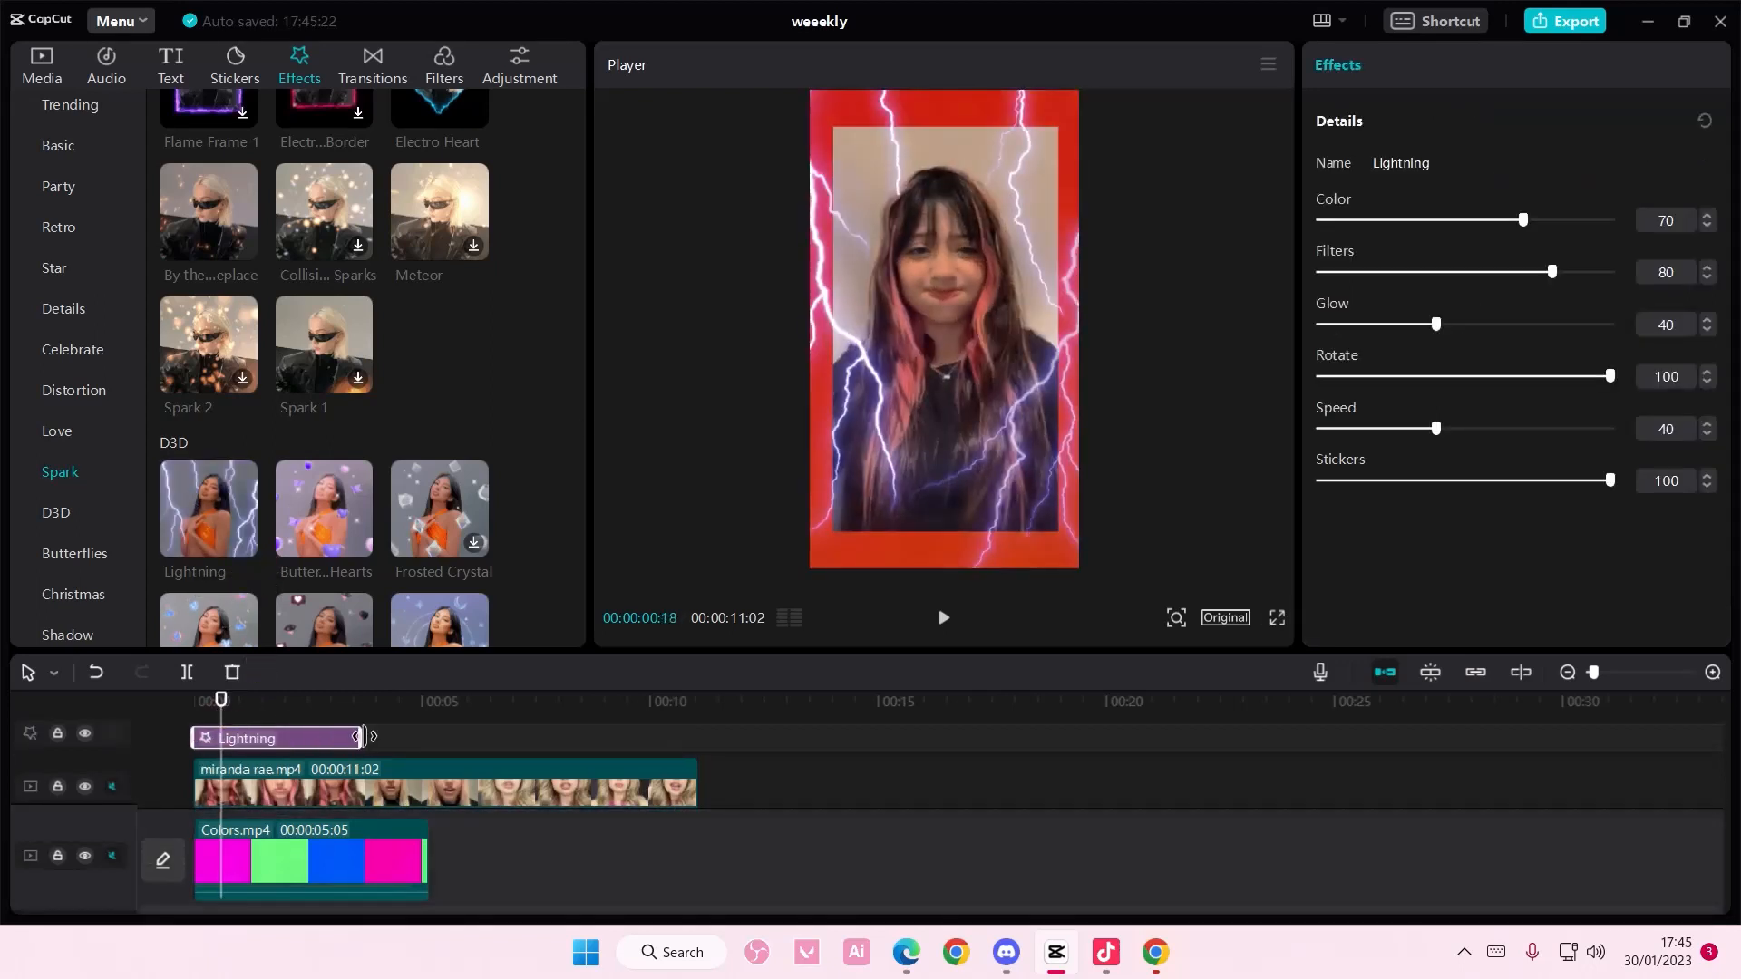
# - Extend Lightning to the clip end, adjust its colour, and merge overlay and effect into a compound clip
pyautogui.moveTo(361, 738); pyautogui.dragTo(433, 738)
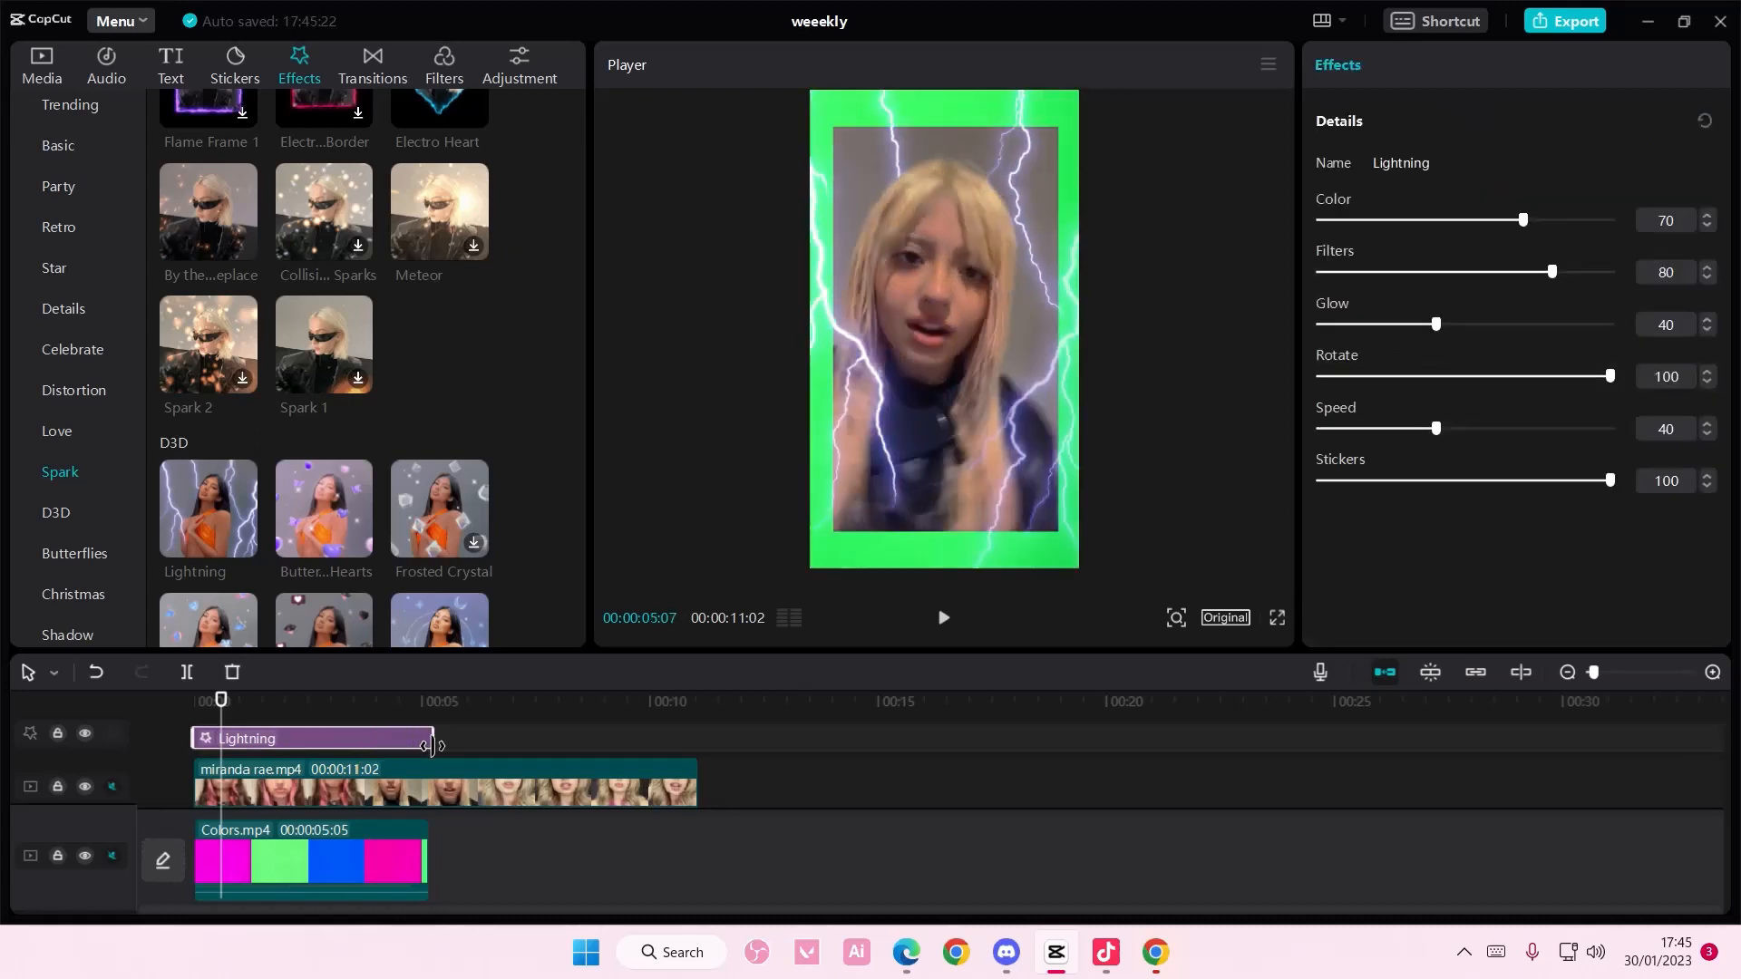
pyautogui.moveTo(1523, 220); pyautogui.dragTo(1404, 220)
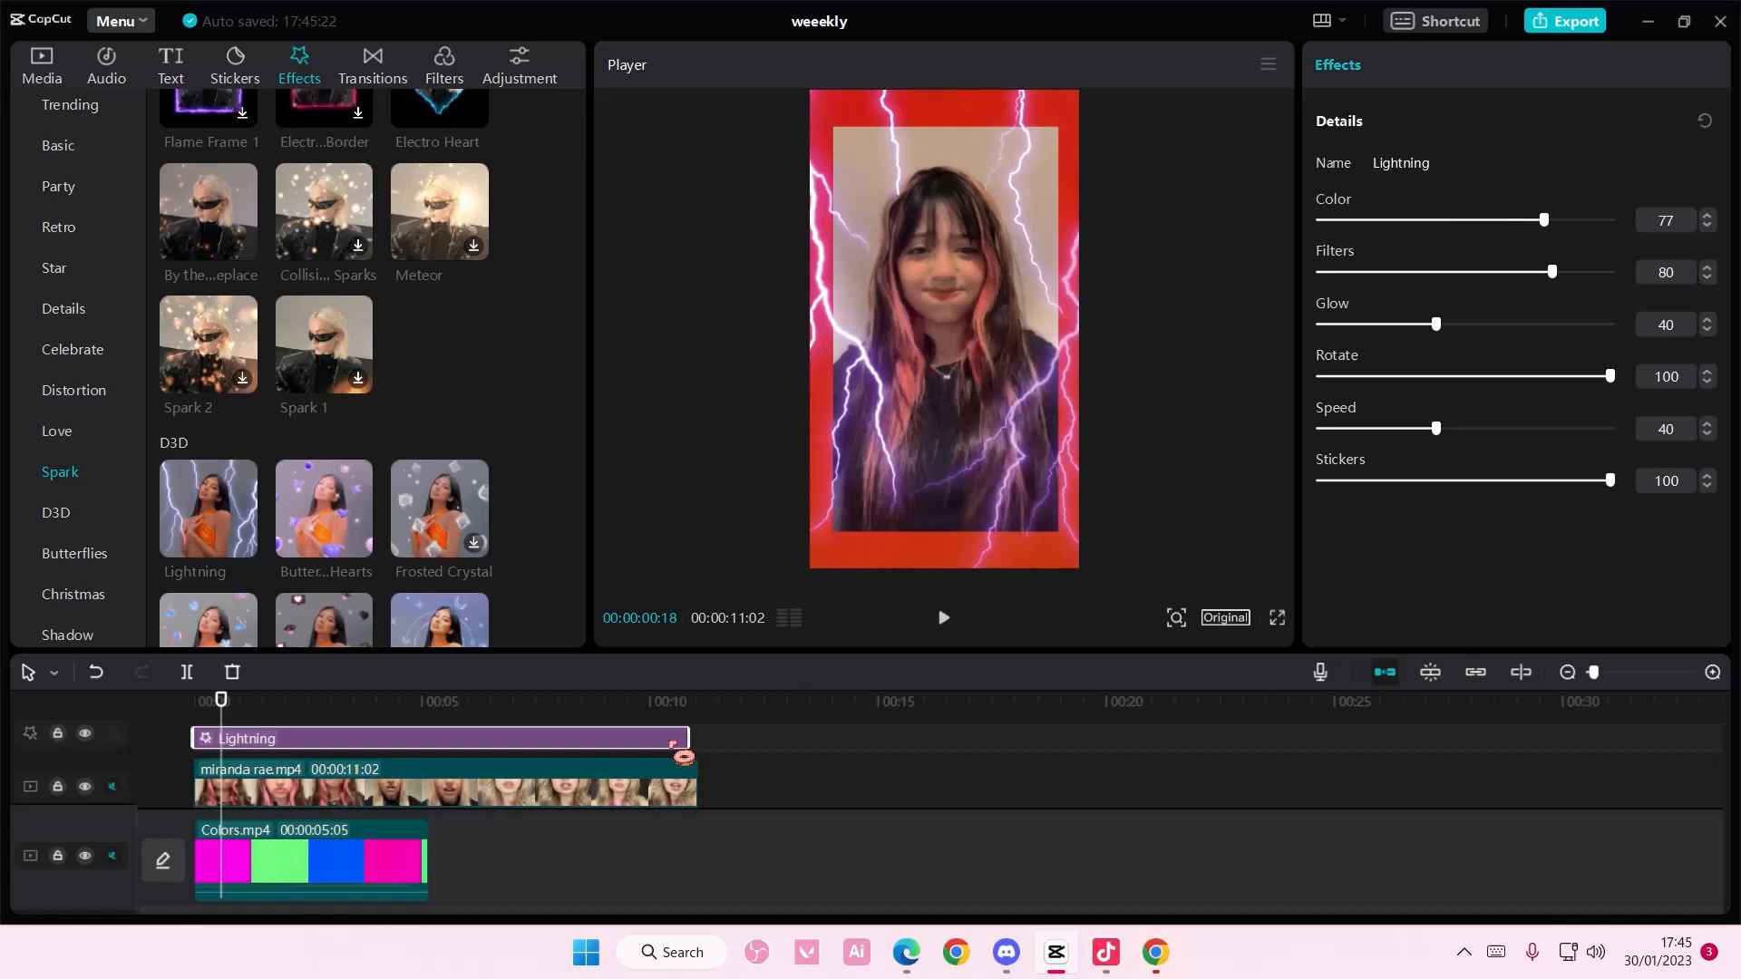
pyautogui.click(444, 789)
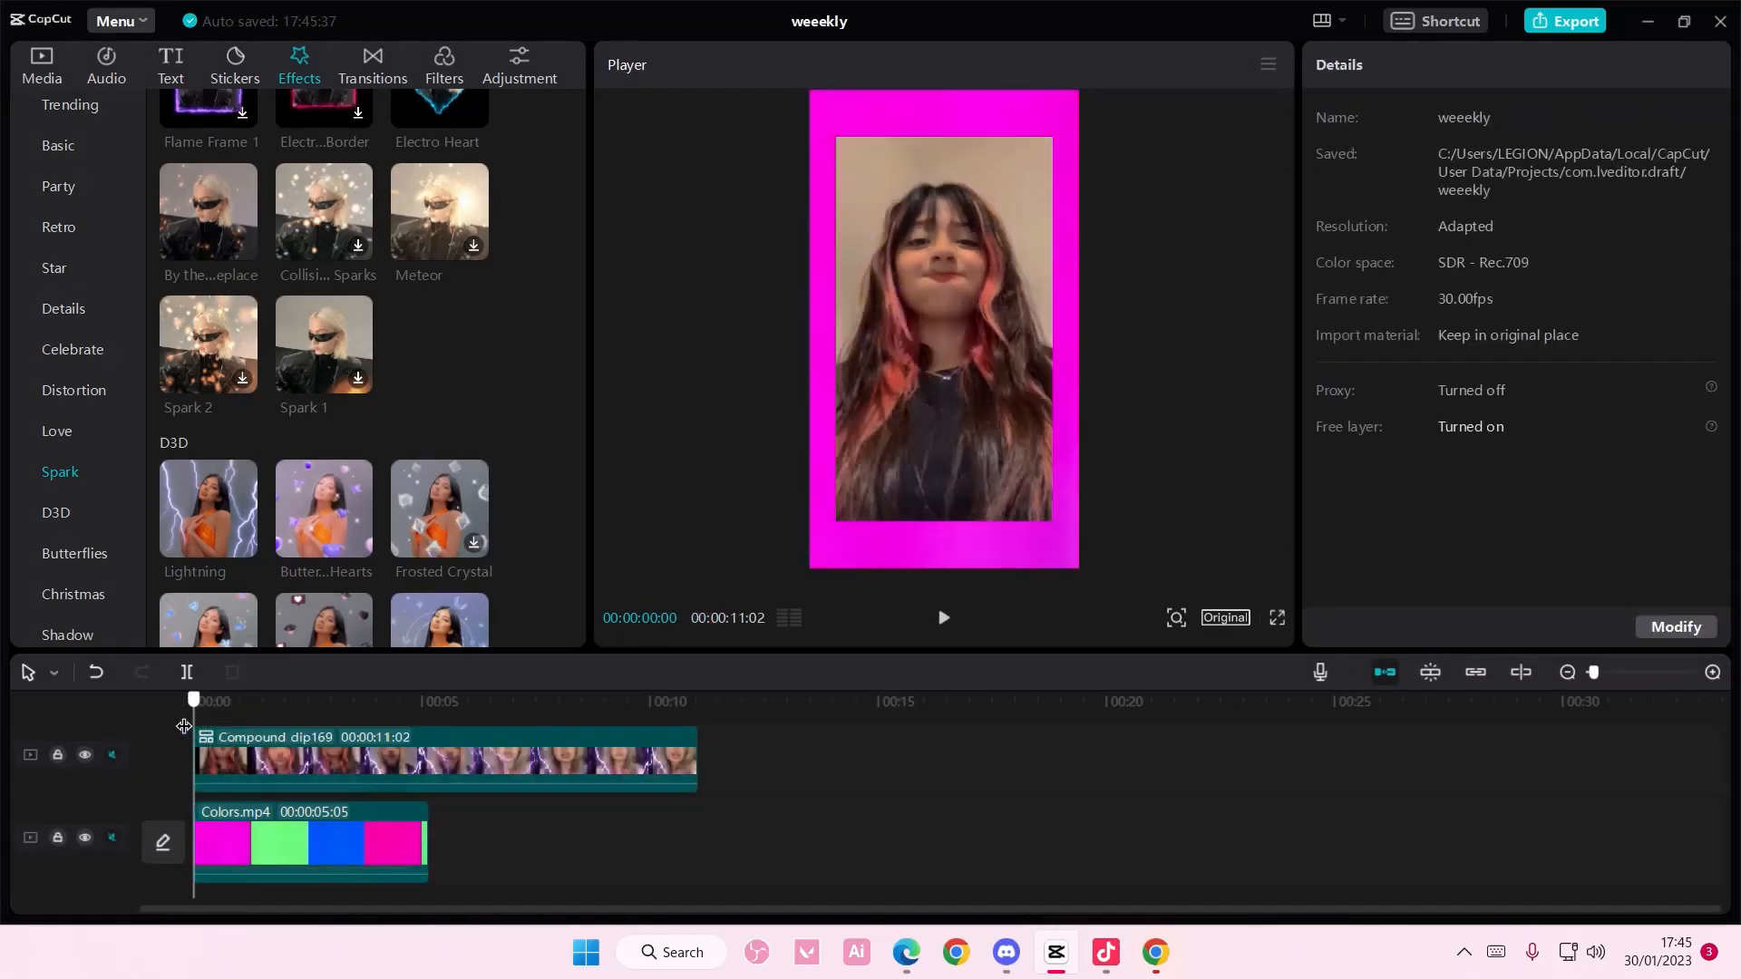
# - Duplicate the Colors.mp4 background clip so a copy follows it, then preview a later moment
pyautogui.click(310, 839)
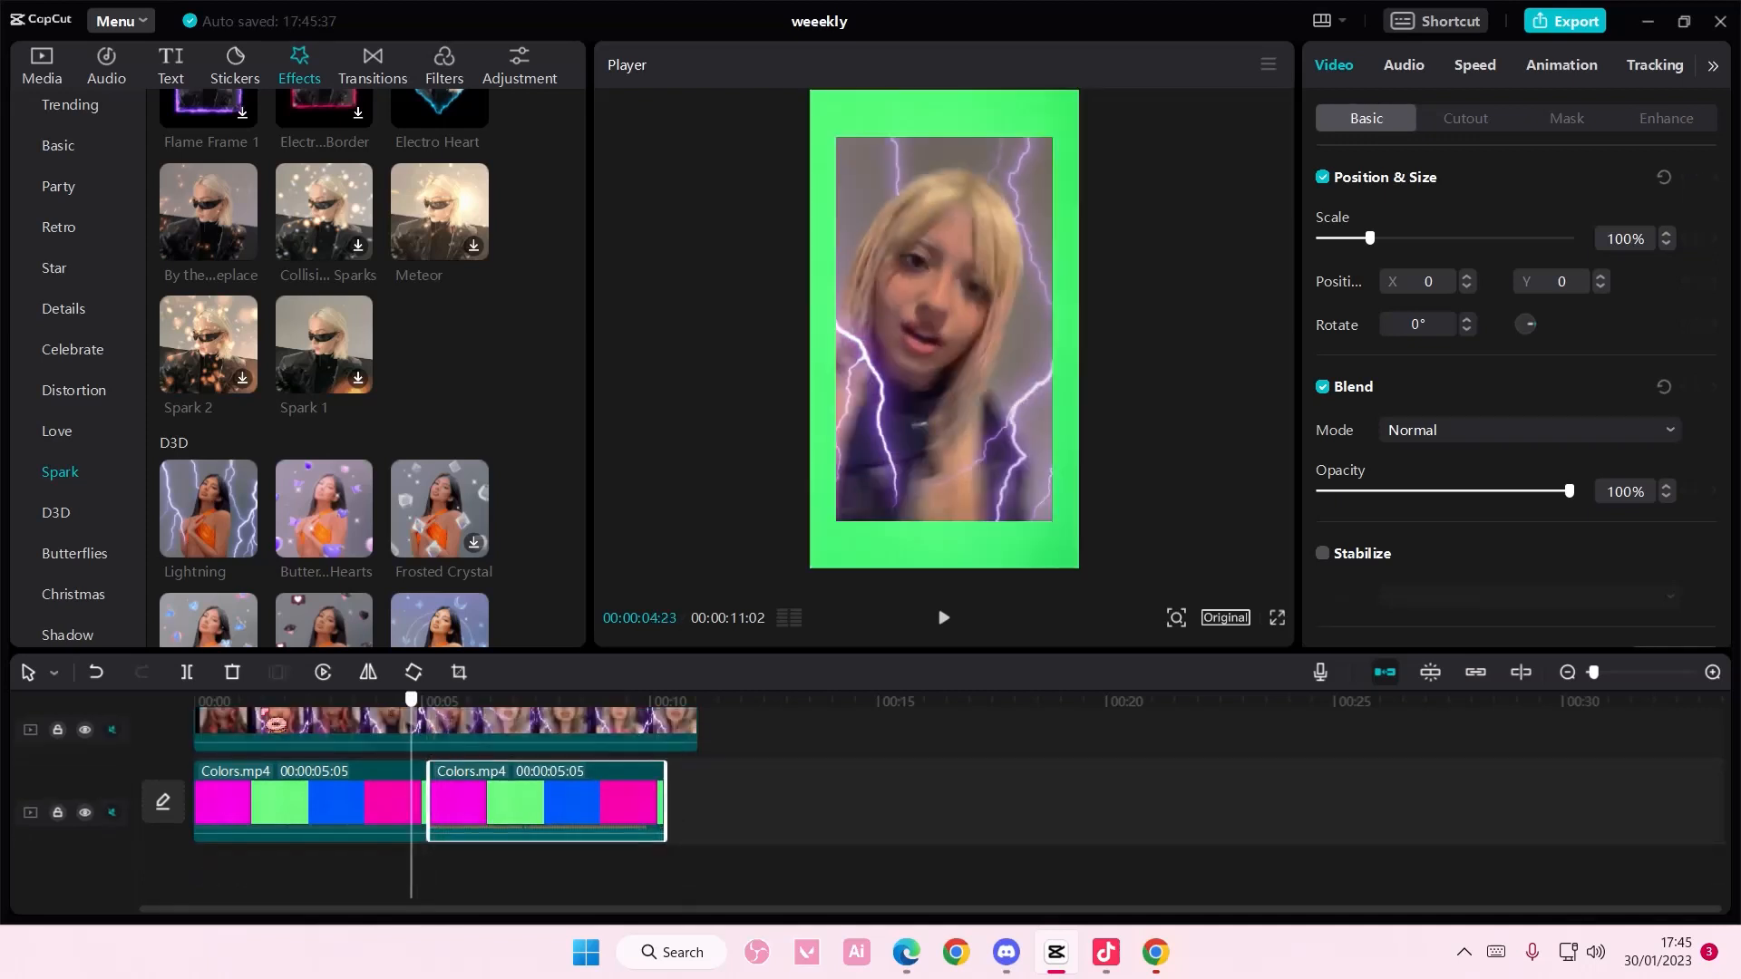
pyautogui.click(941, 617)
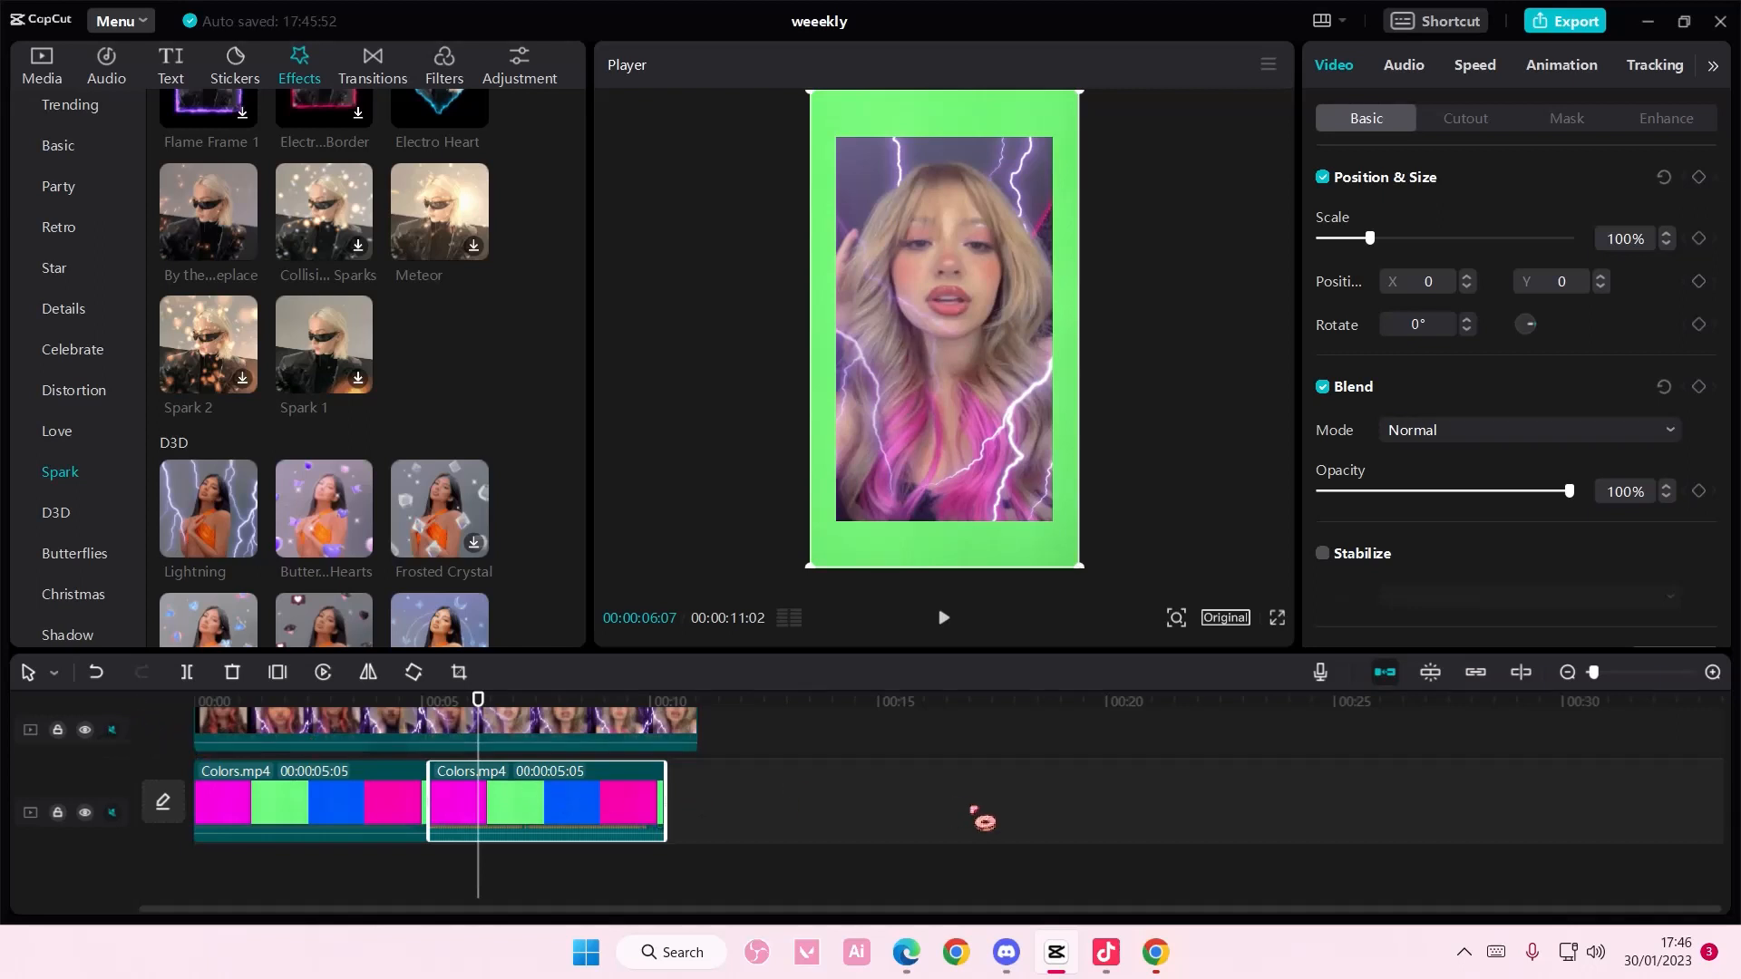
pyautogui.moveTo(1451, 827)
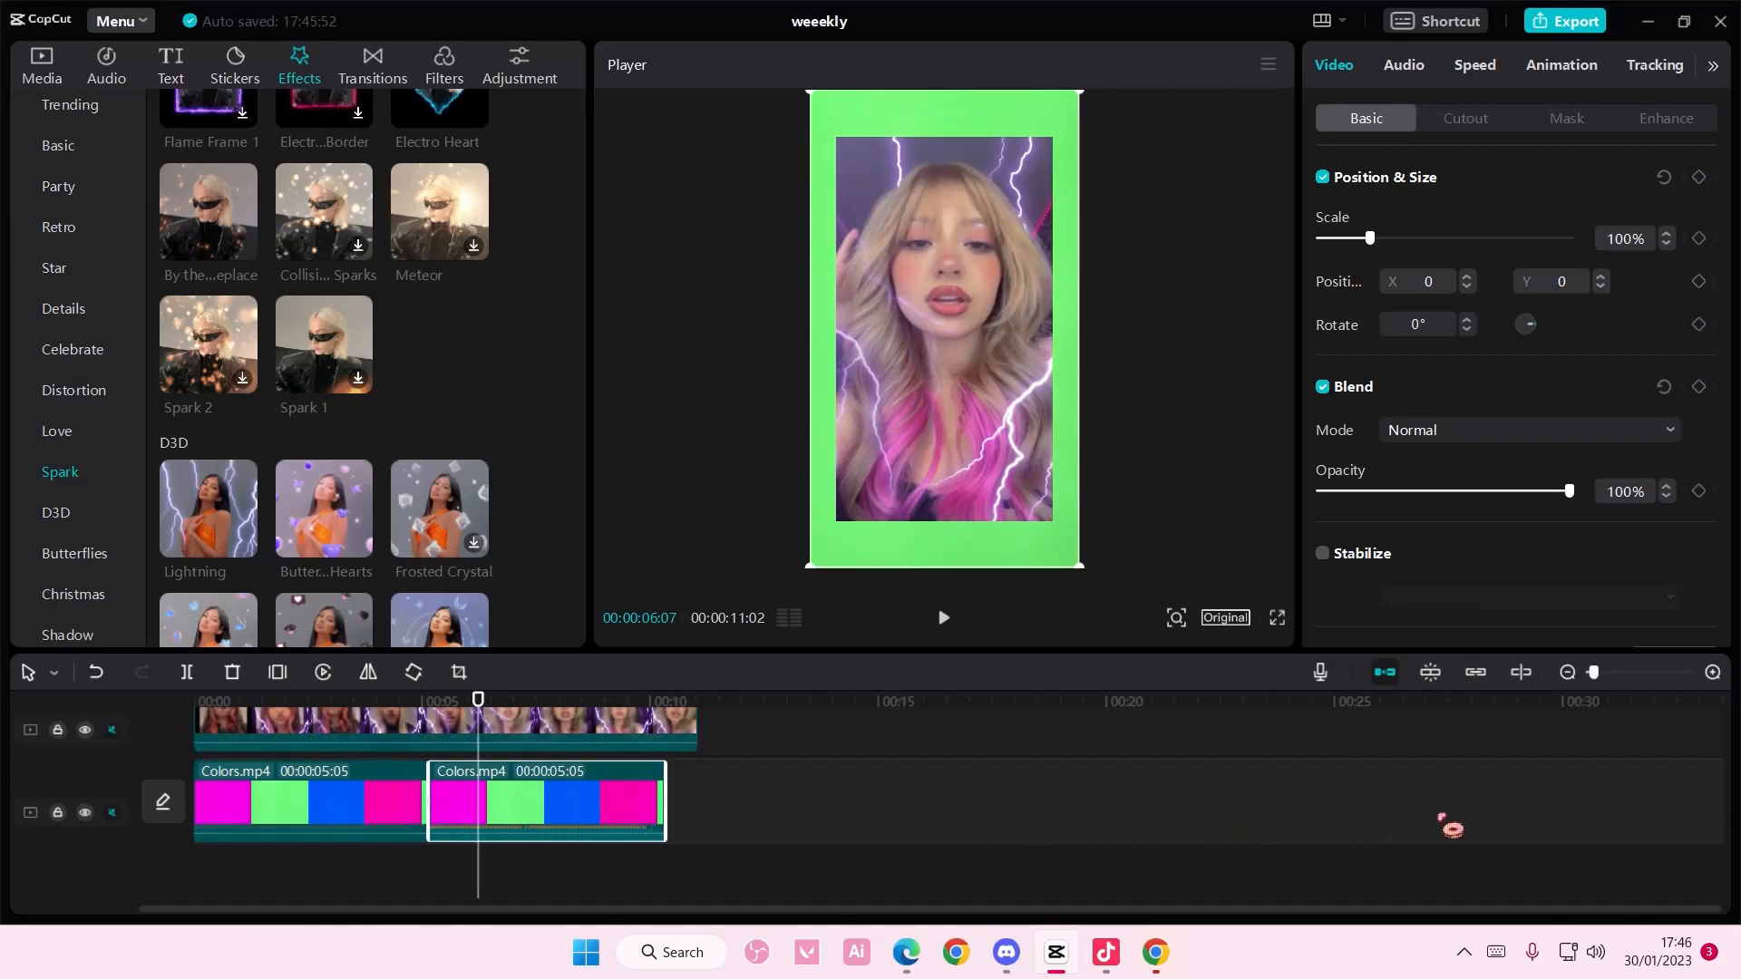